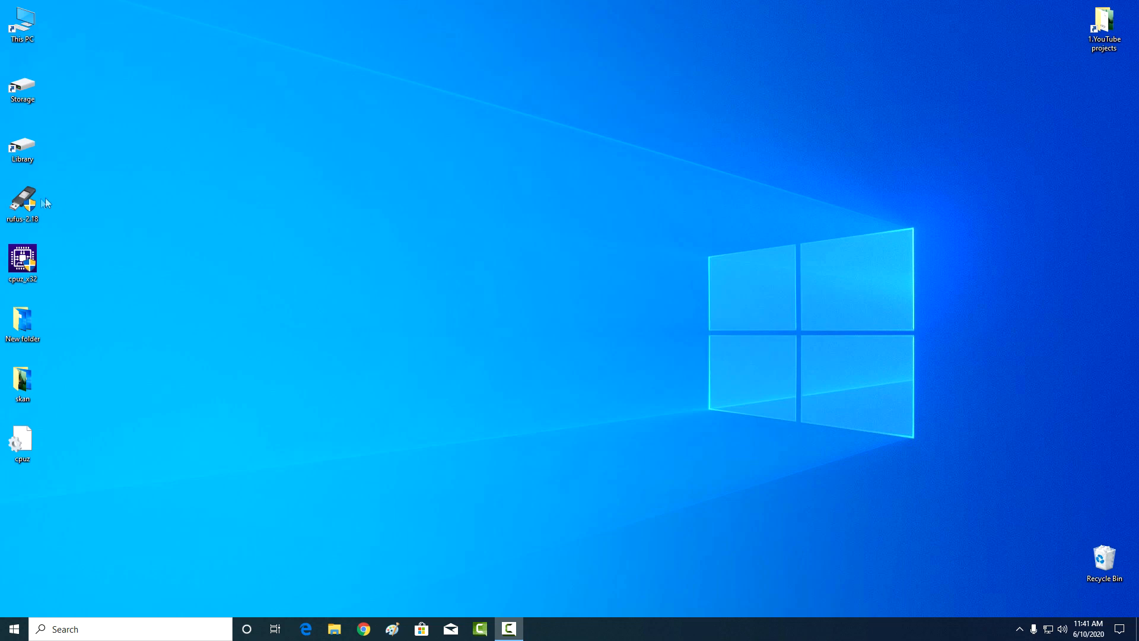
- Launch Rufus and CPU-Z, declining the UAC permission prompt for each
double_click(23, 200)
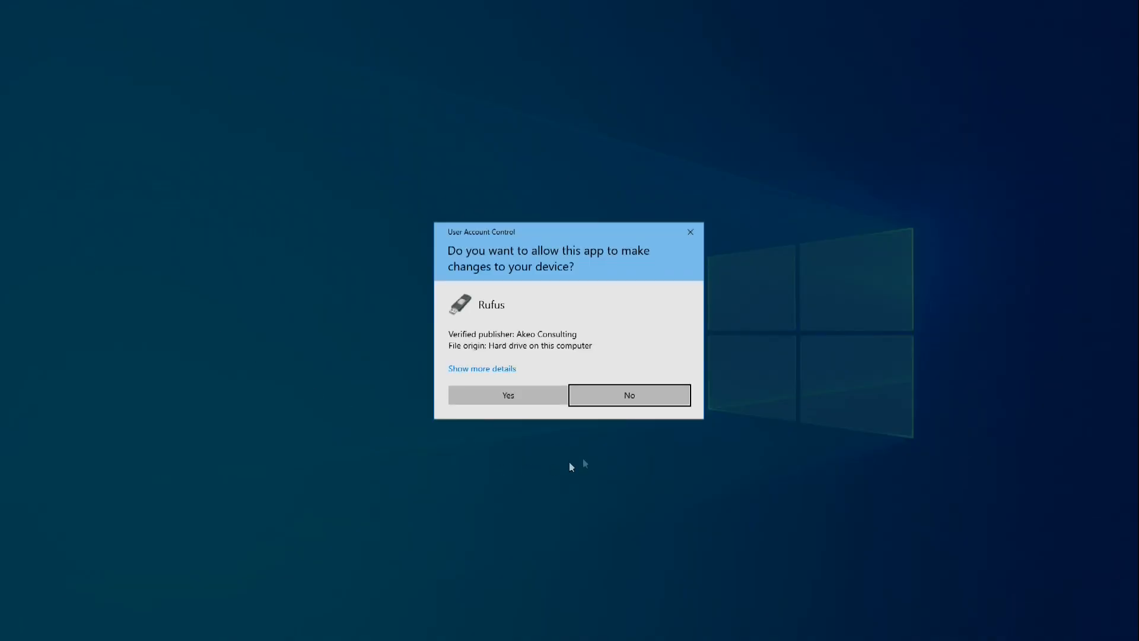
mouse_move(642, 419)
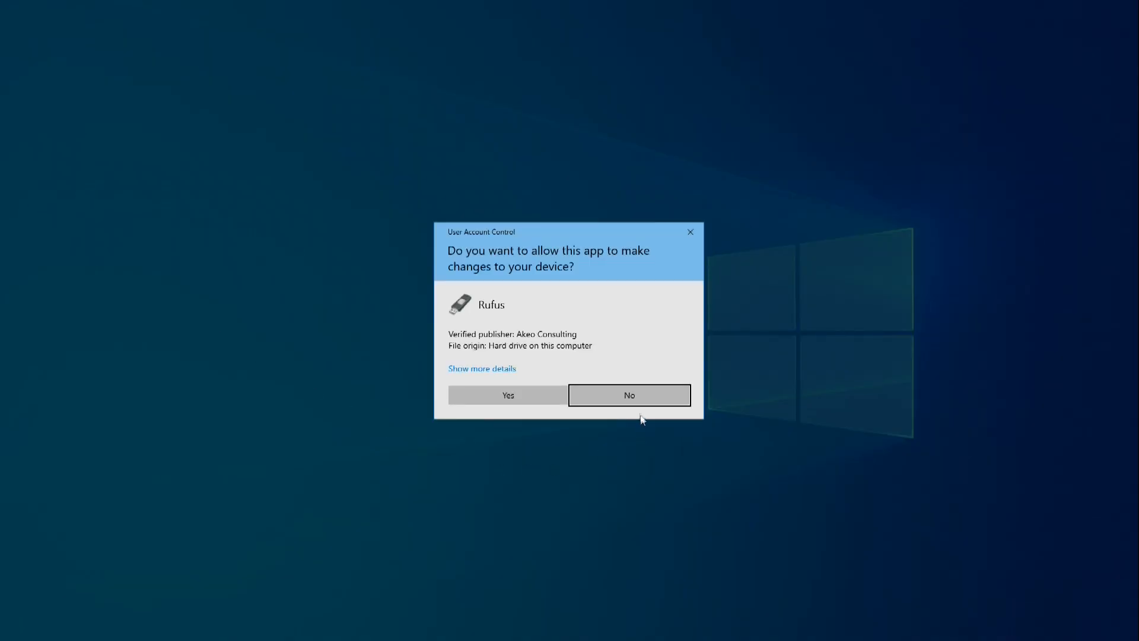
click(629, 395)
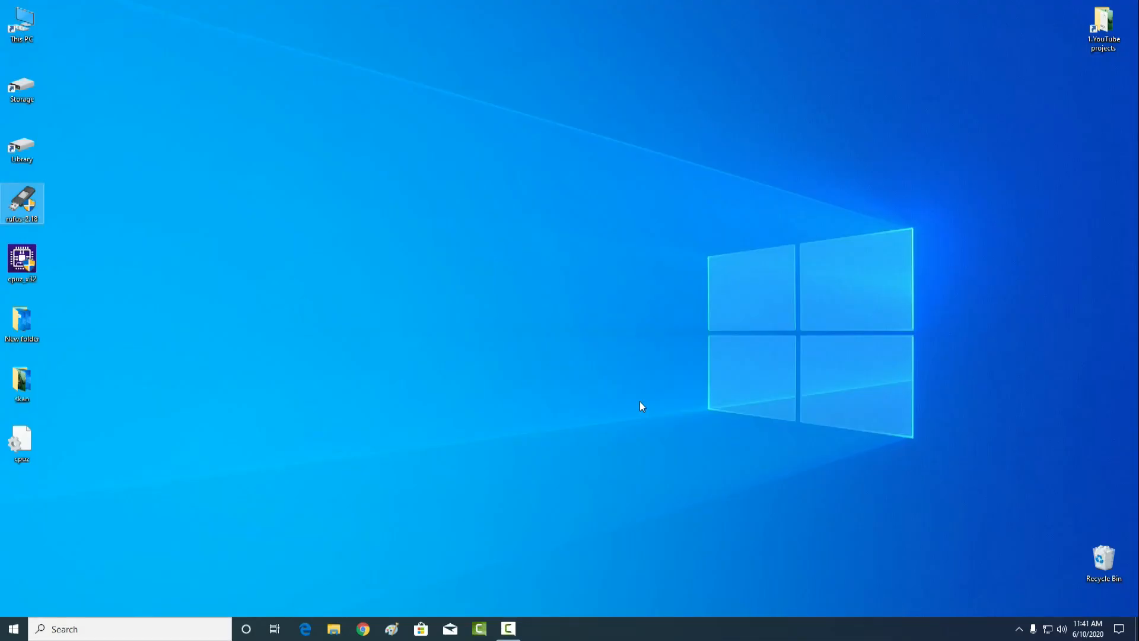
click(22, 258)
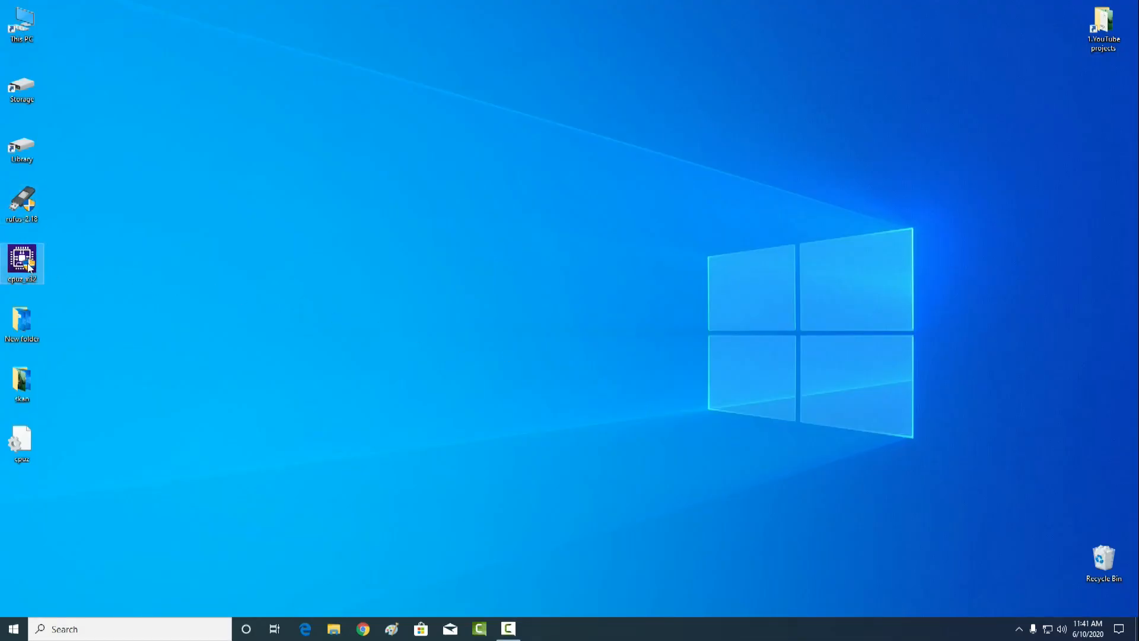
double_click(22, 261)
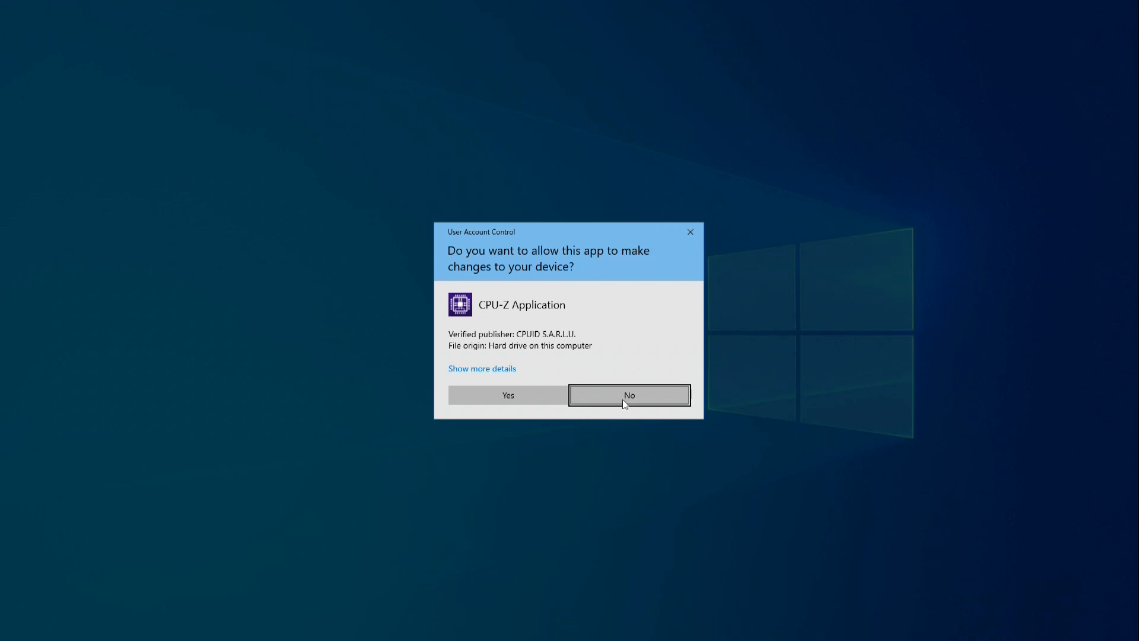
click(629, 395)
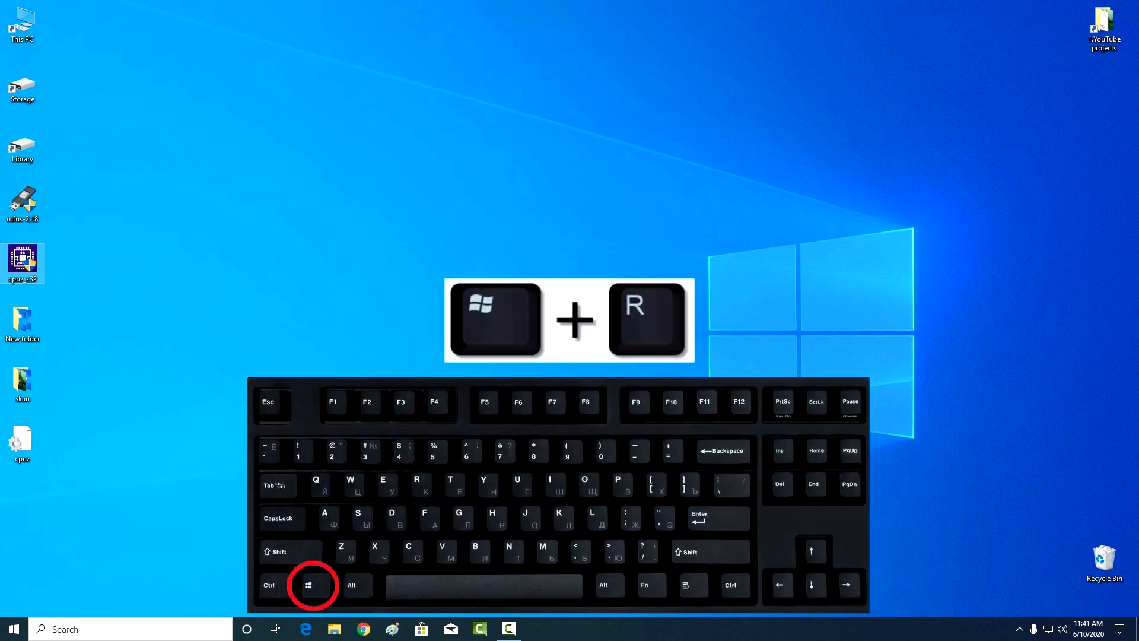
- Run UserAccountControlSettings from the Run box to open User Account Control Settings
key(Win+r)
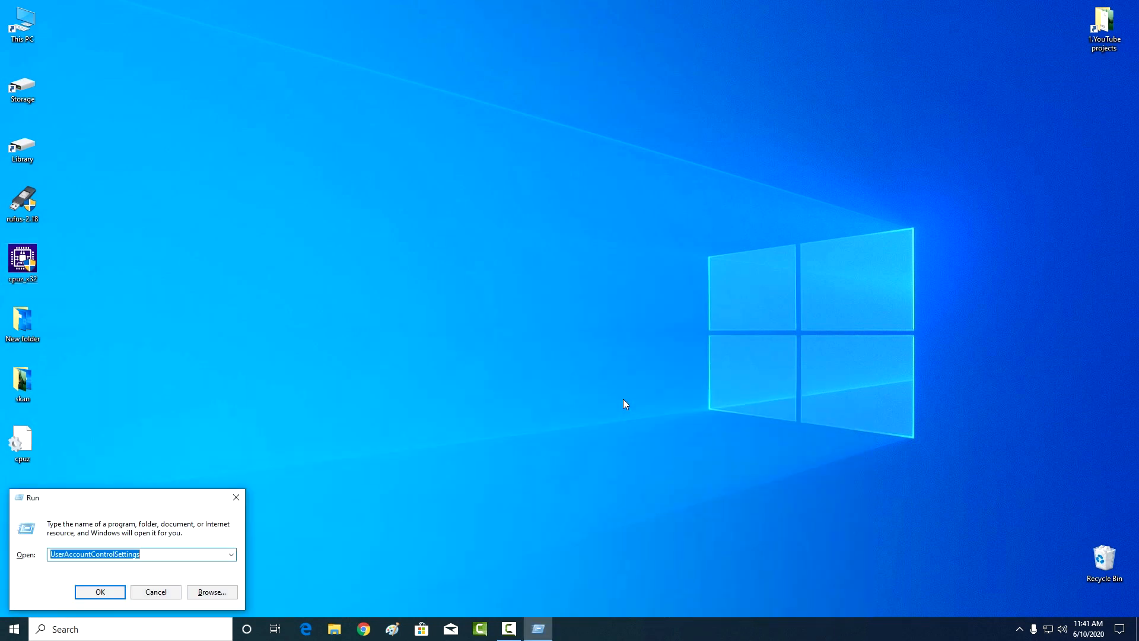
drag(123, 497, 305, 386)
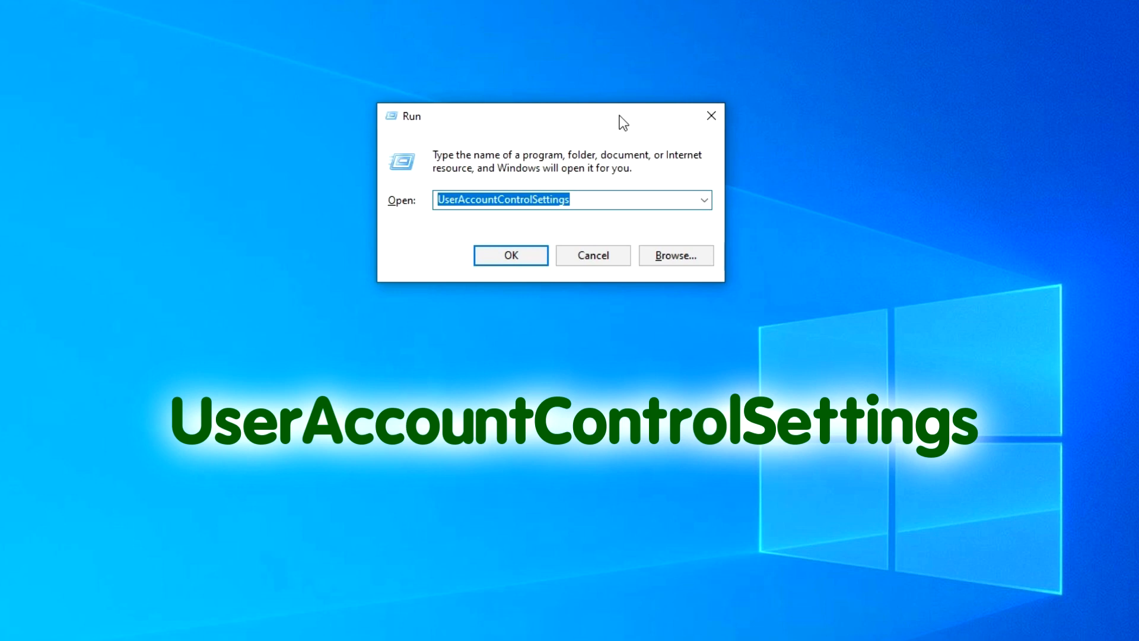
click(511, 255)
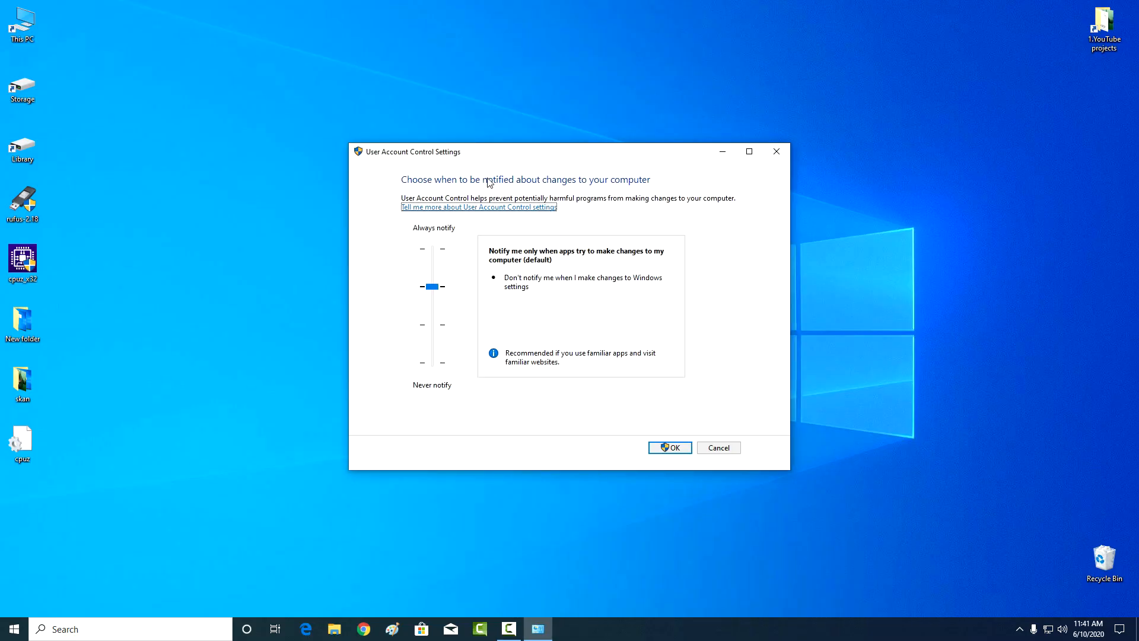
mouse_move(451, 277)
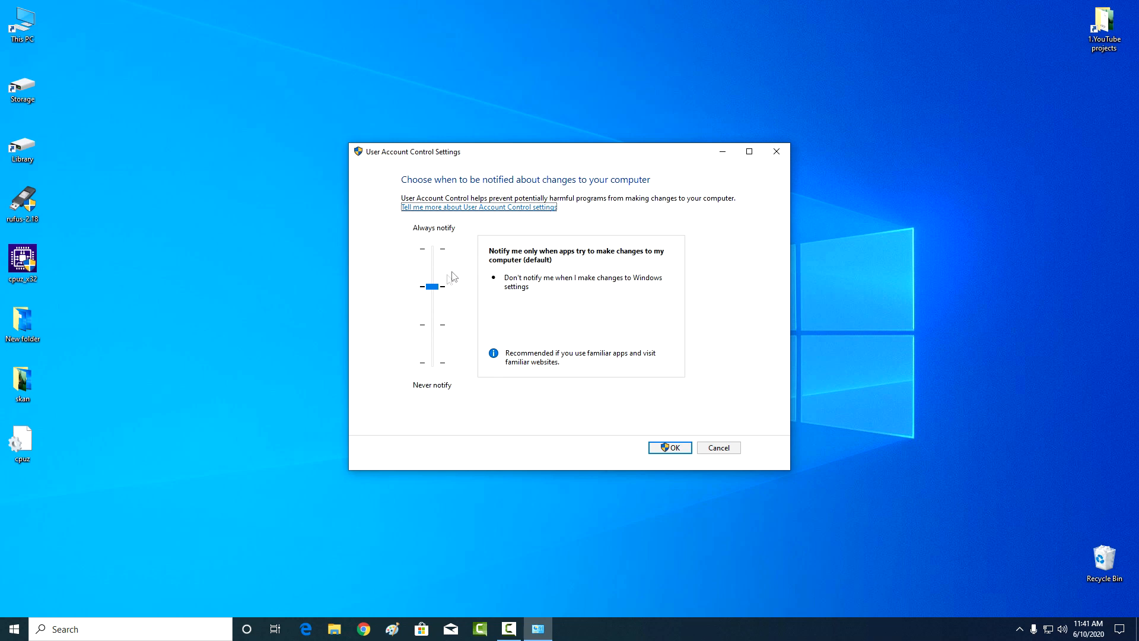
- Lower the UAC slider to Never notify, save, and approve the permission prompt
drag(433, 285, 433, 363)
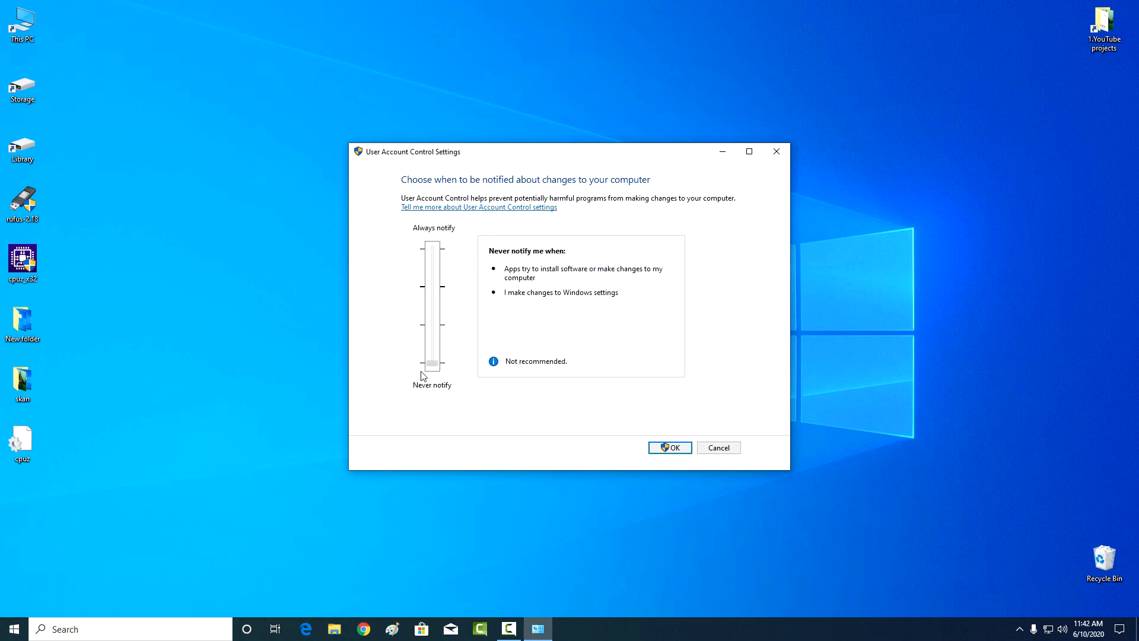
click(432, 363)
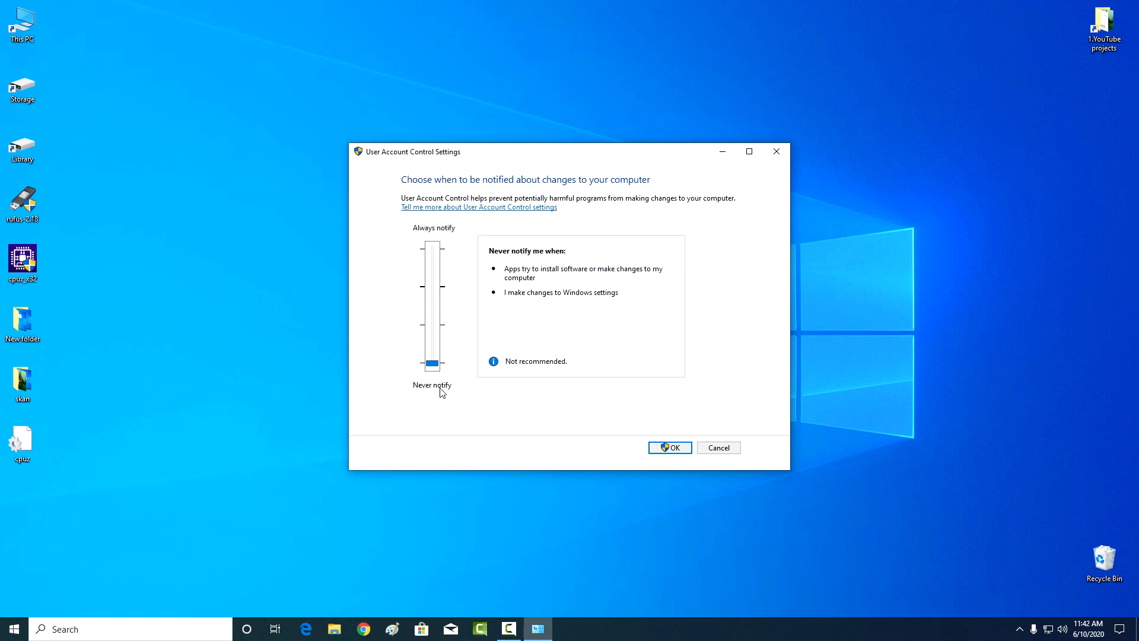
click(670, 448)
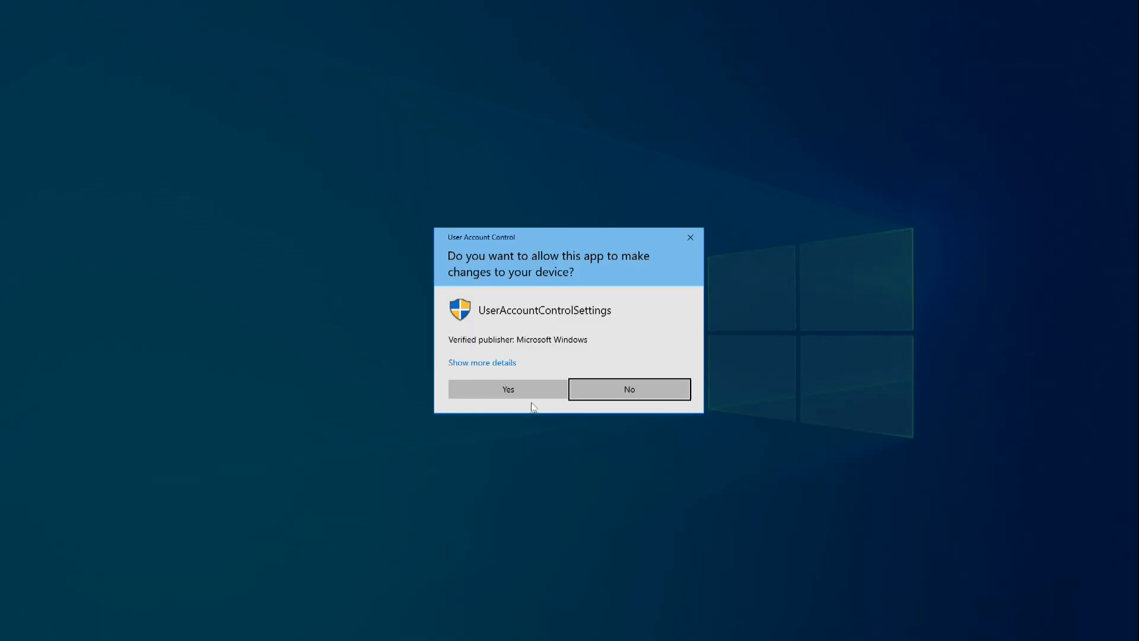
click(508, 389)
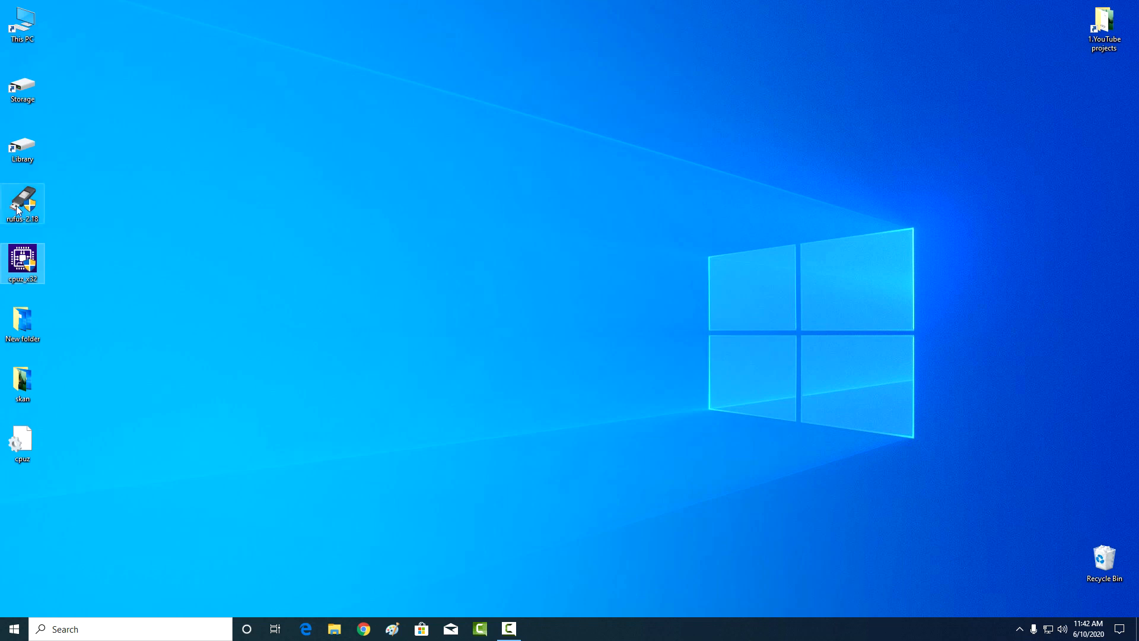
double_click(22, 200)
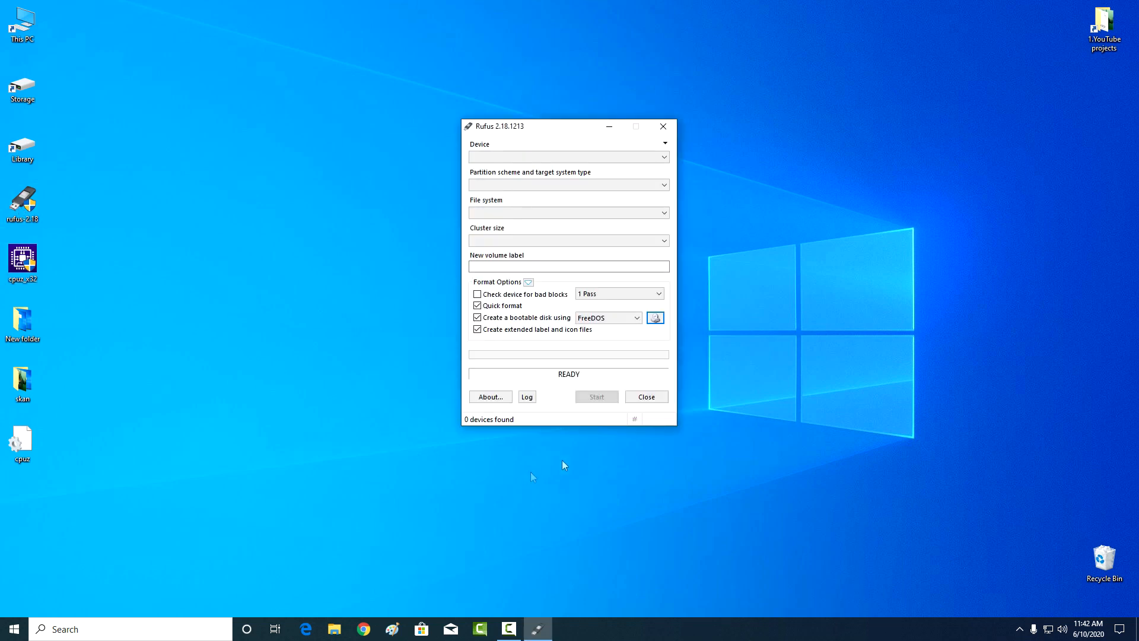
click(647, 396)
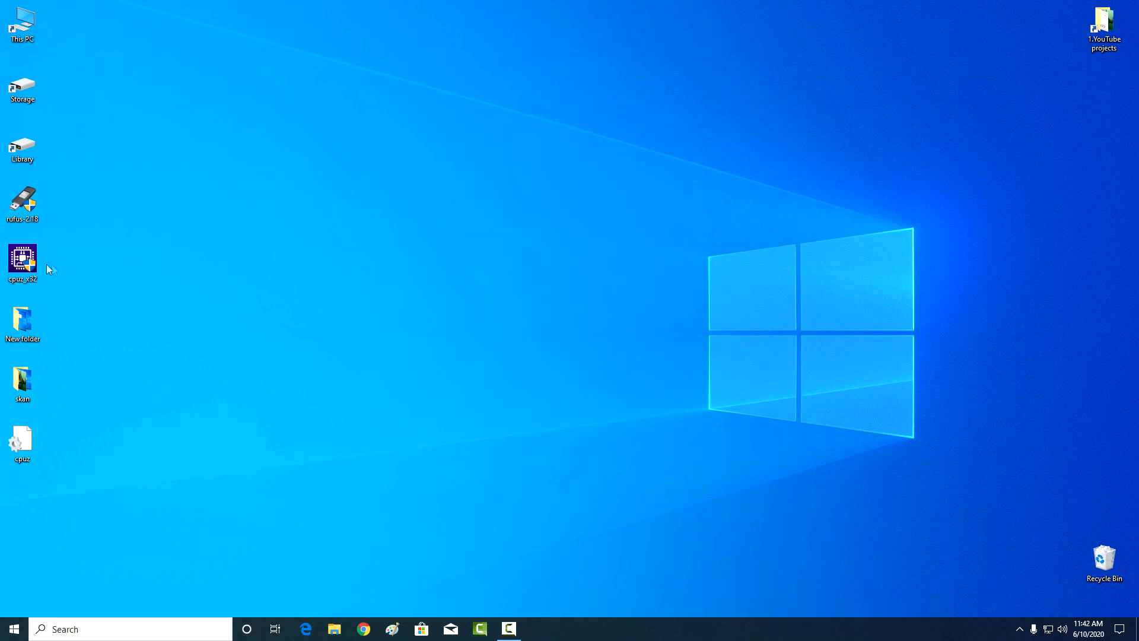
double_click(23, 260)
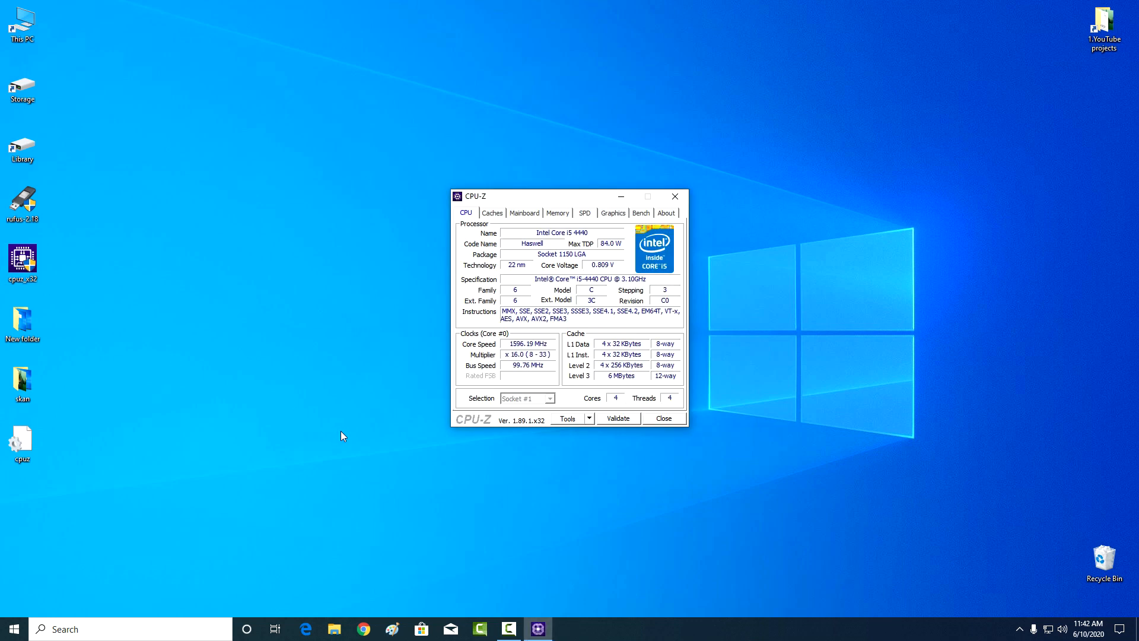
click(664, 419)
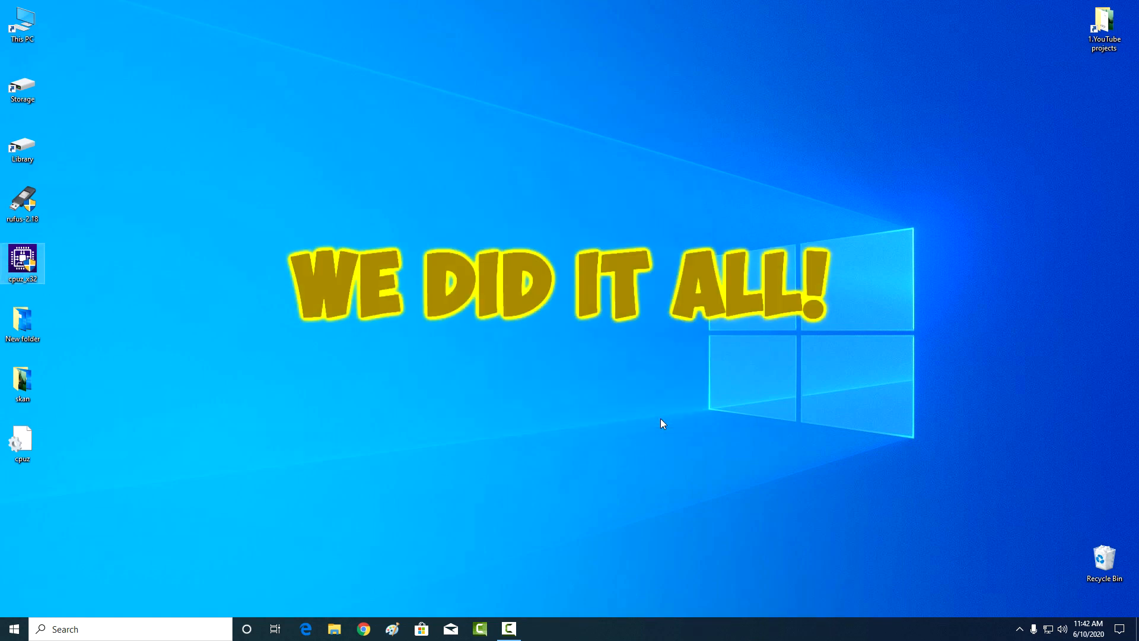